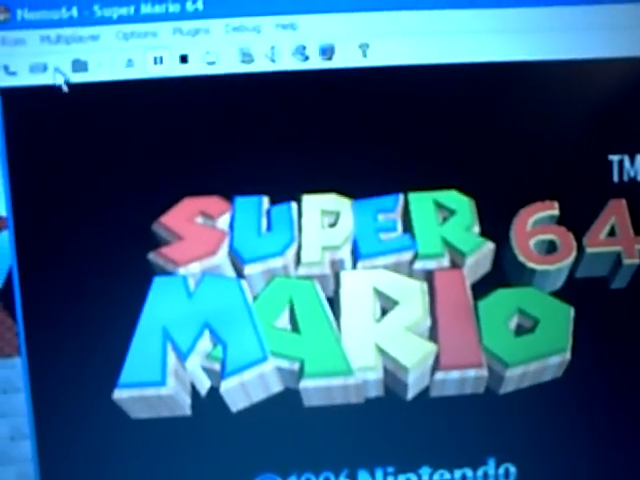
Load the previously saved state into Super Mario 64 from the File menu
left_click(20, 37)
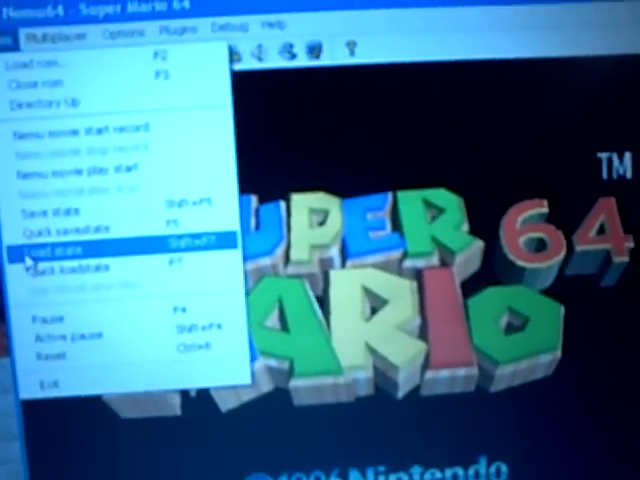
left_click(55, 242)
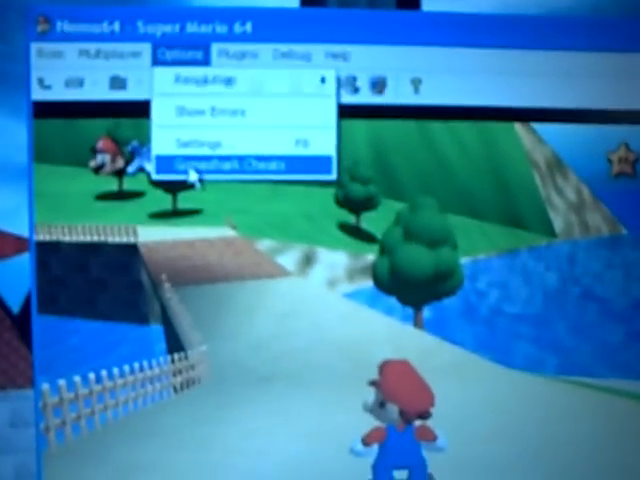
Bring up the GameShark cheat list to add the Mario facing-direction code
left_click(235, 160)
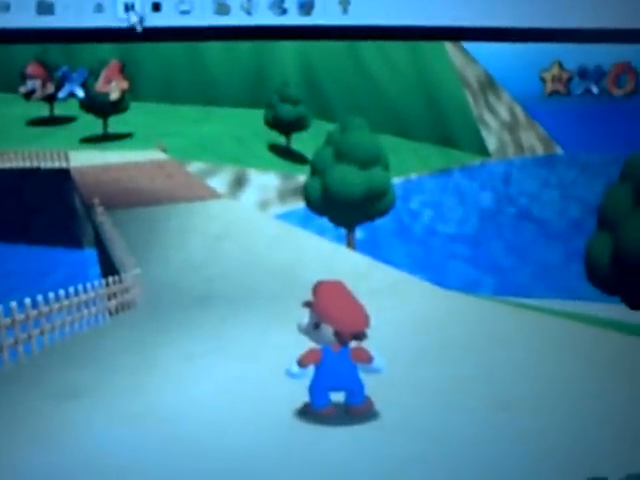